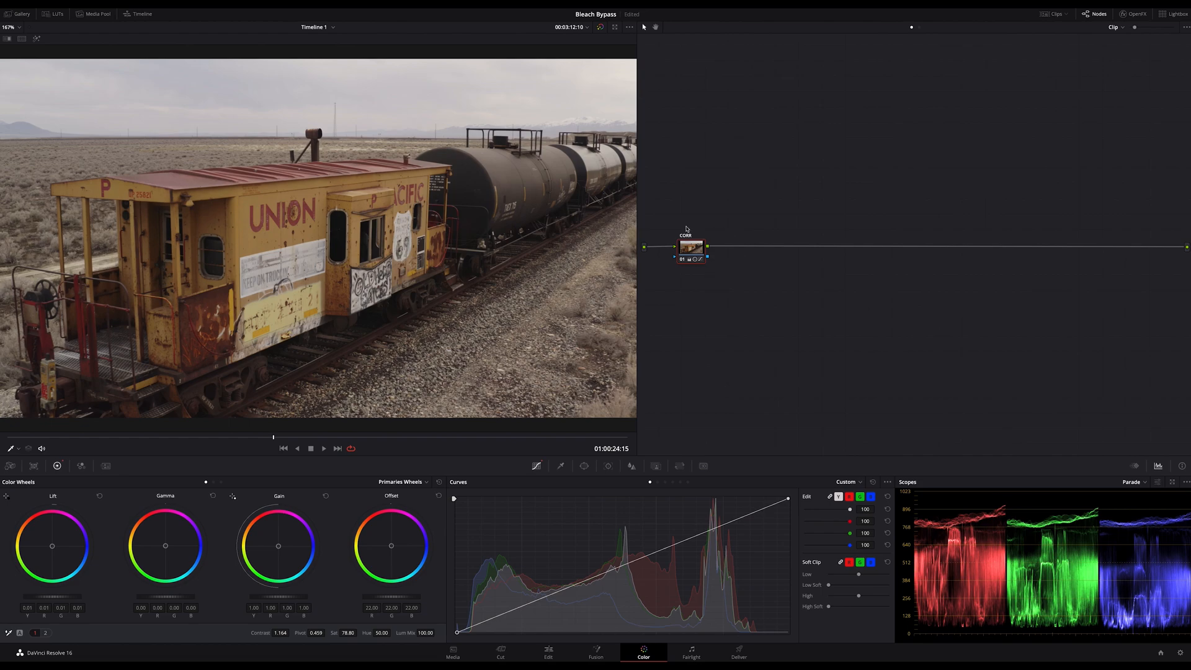
mouse_move(735, 229)
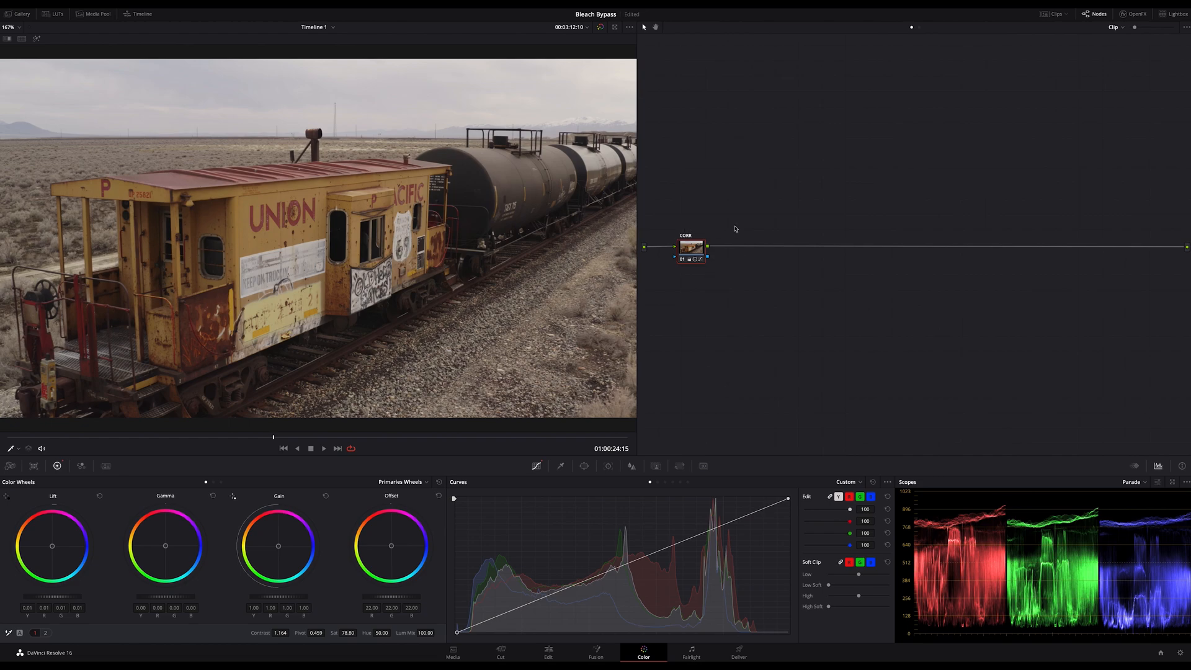
mouse_move(718, 279)
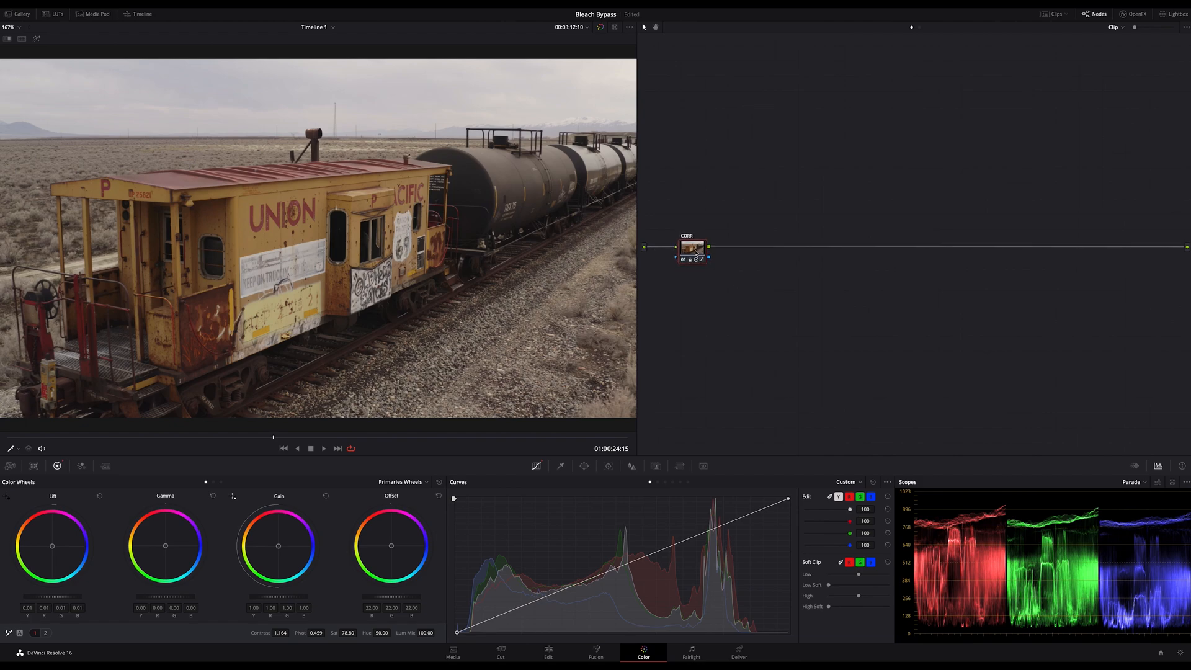
mouse_move(794, 294)
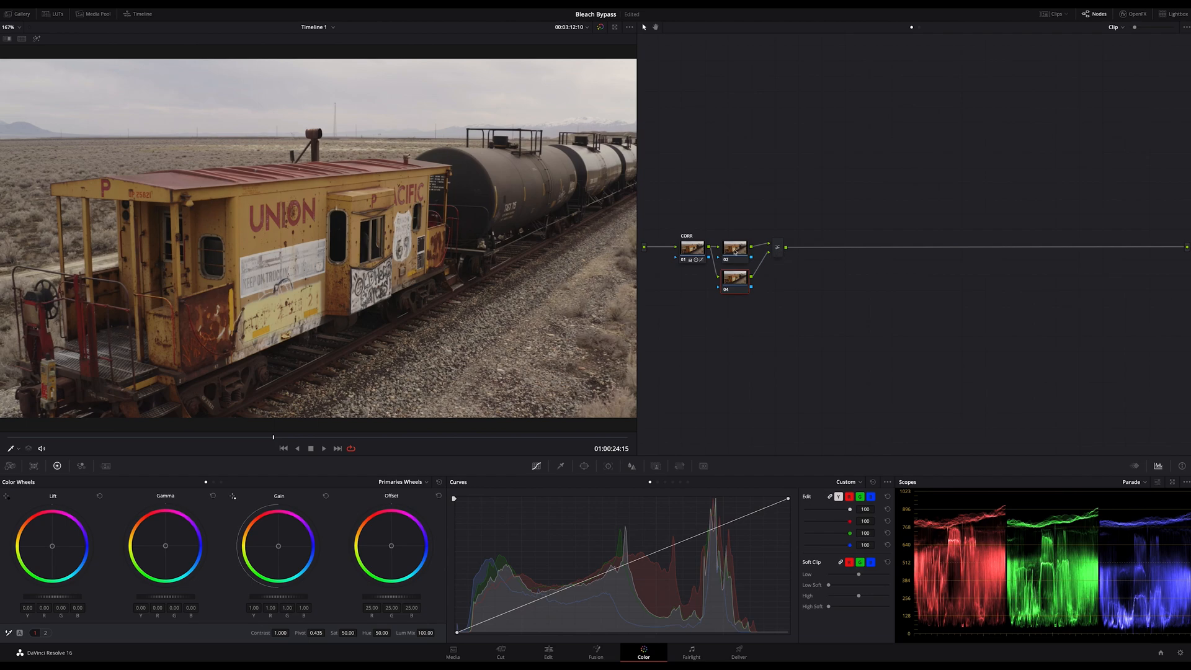
left_click(736, 279)
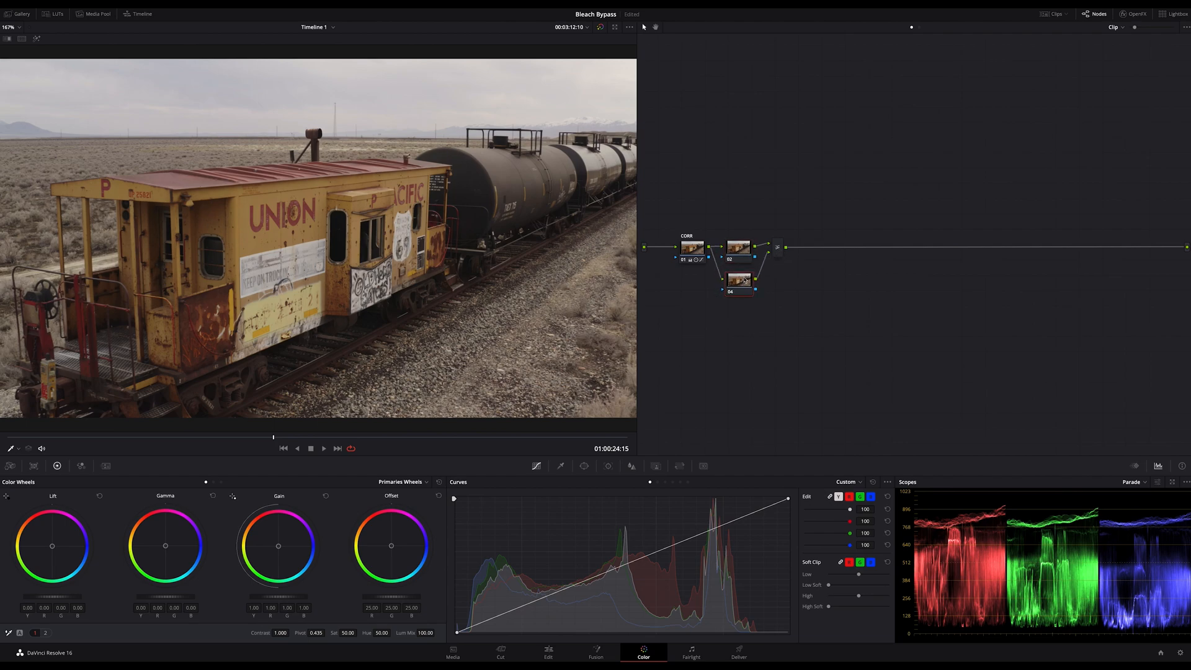
left_click(781, 248)
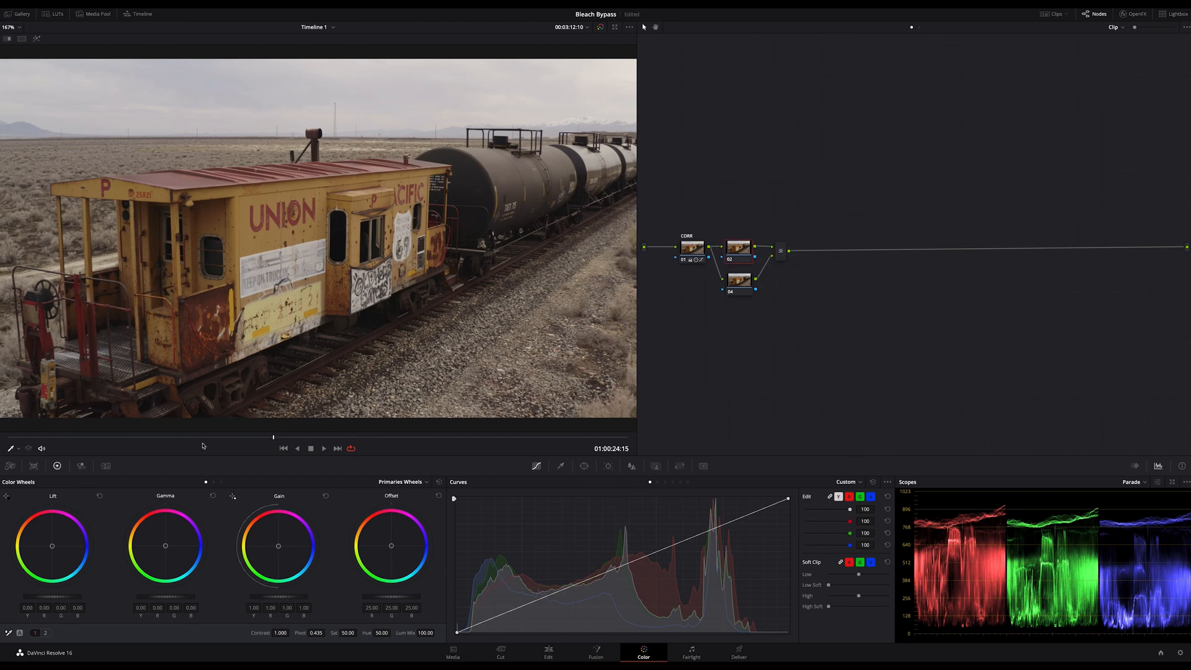
Make node 02 monochrome and give the first layer mixer a different composite mode.
left_click(81, 466)
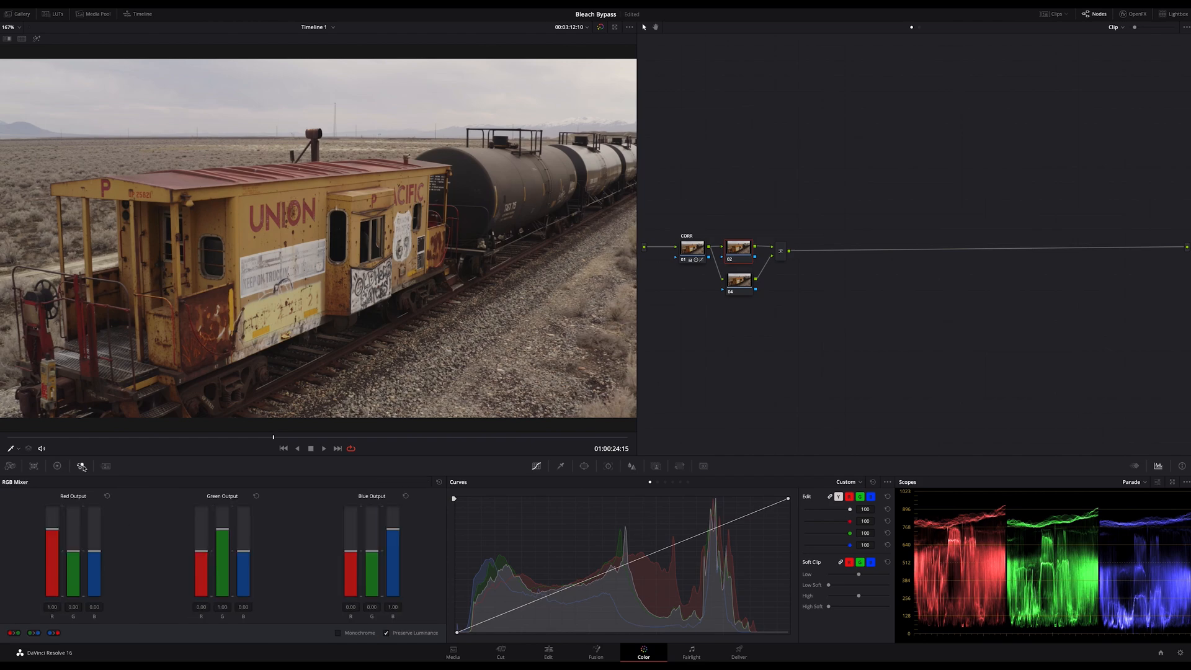
mouse_move(274, 544)
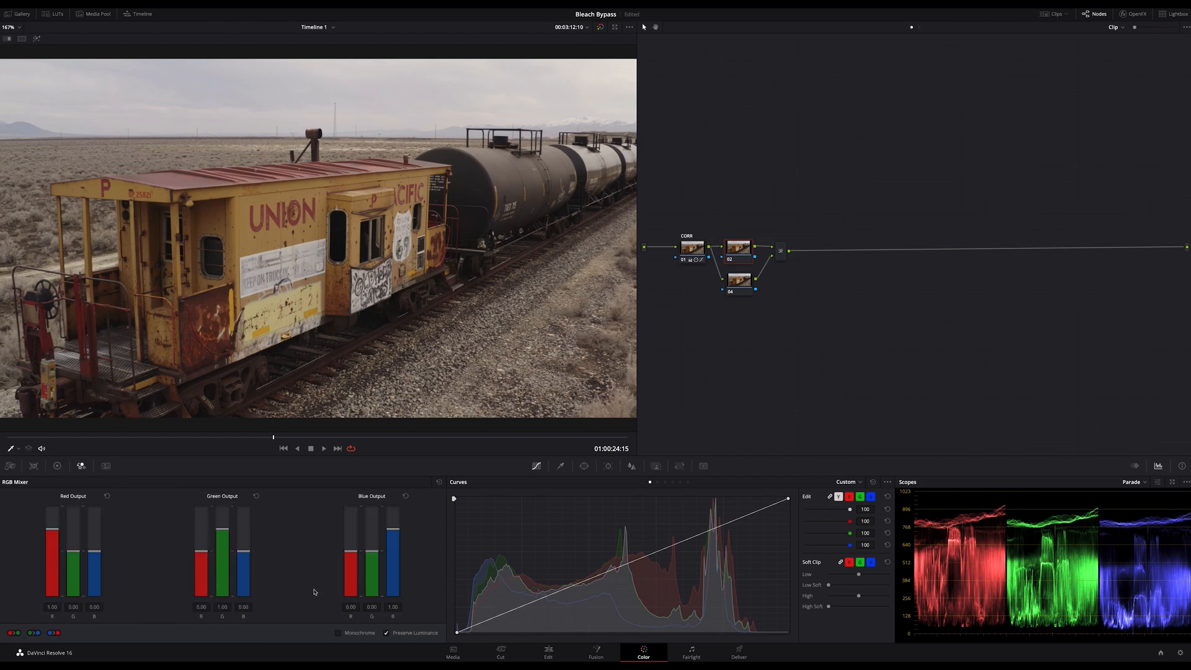
left_click(339, 633)
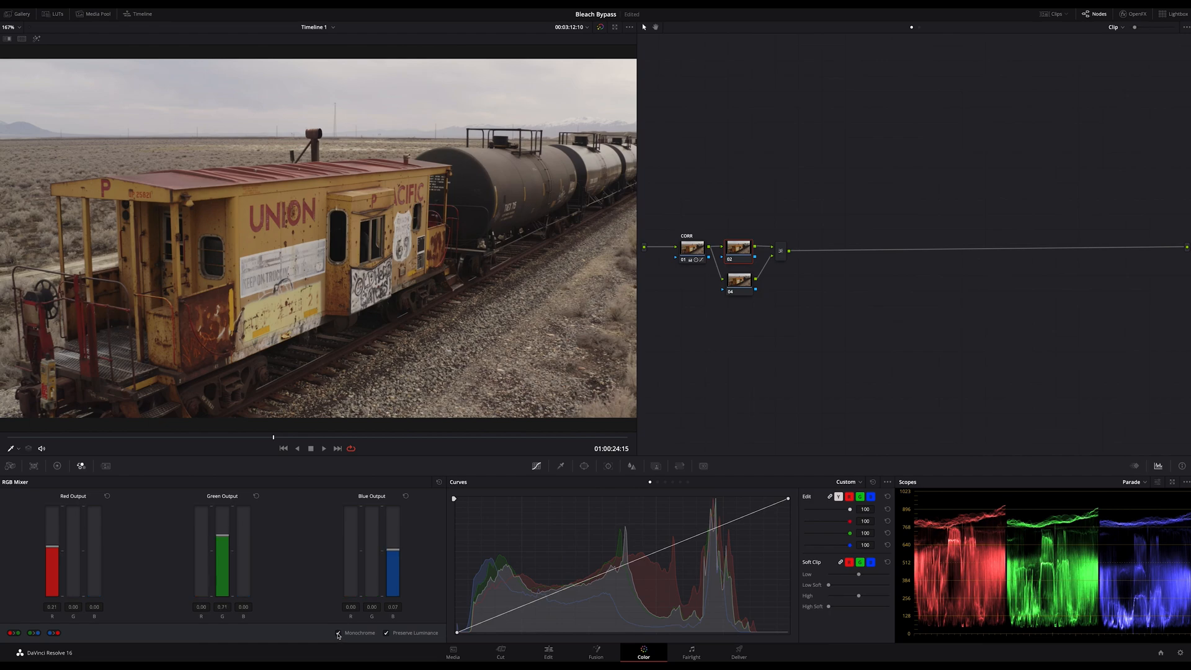
right_click(781, 250)
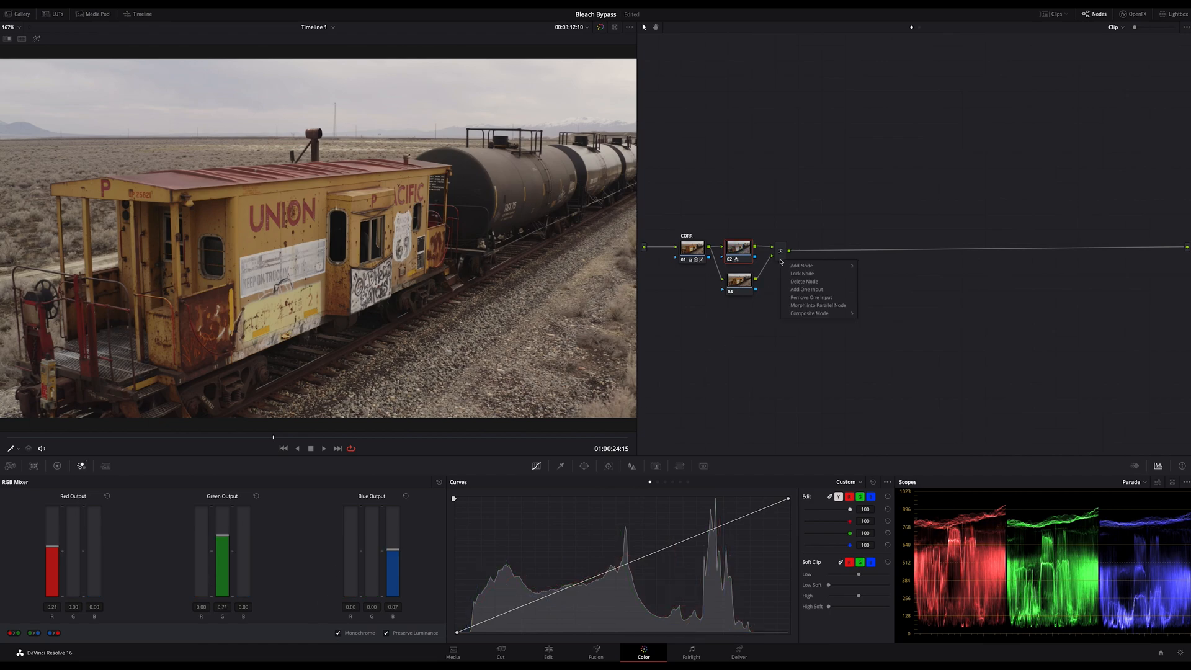
left_click(809, 312)
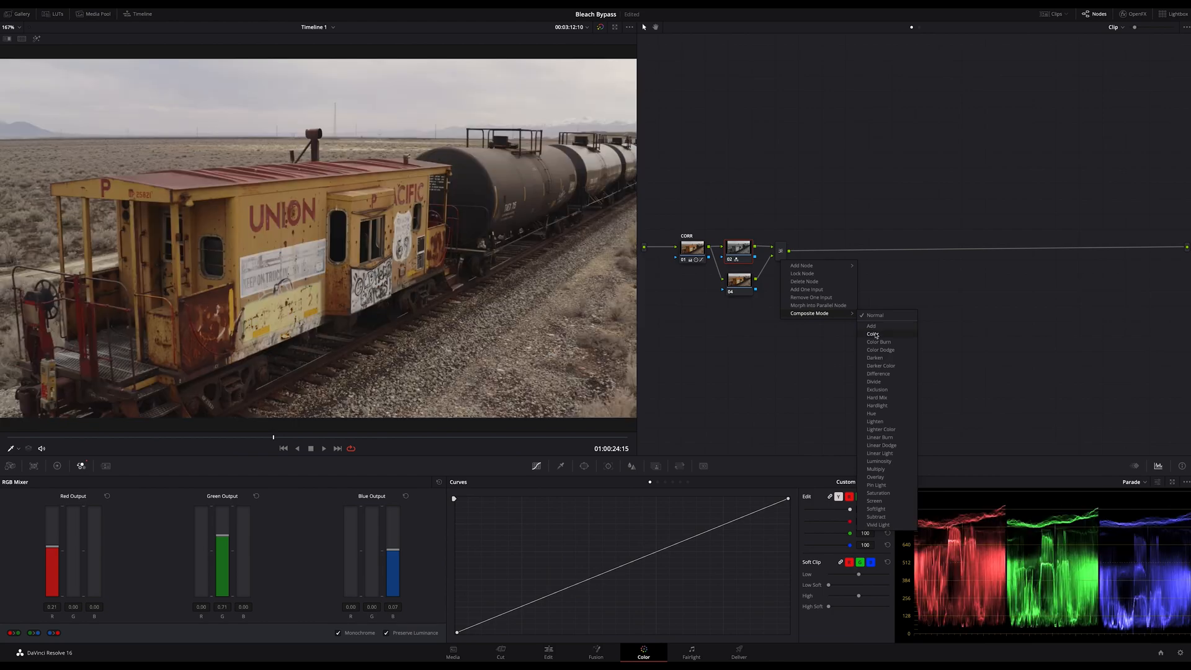
left_click(872, 334)
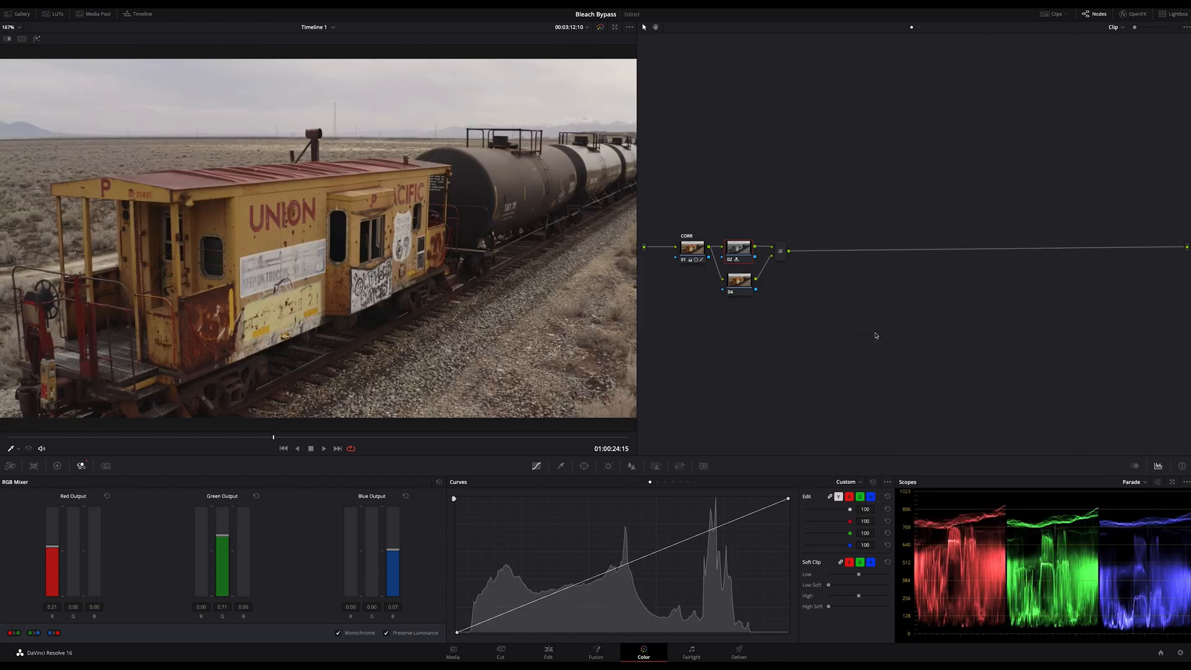
left_click(739, 284)
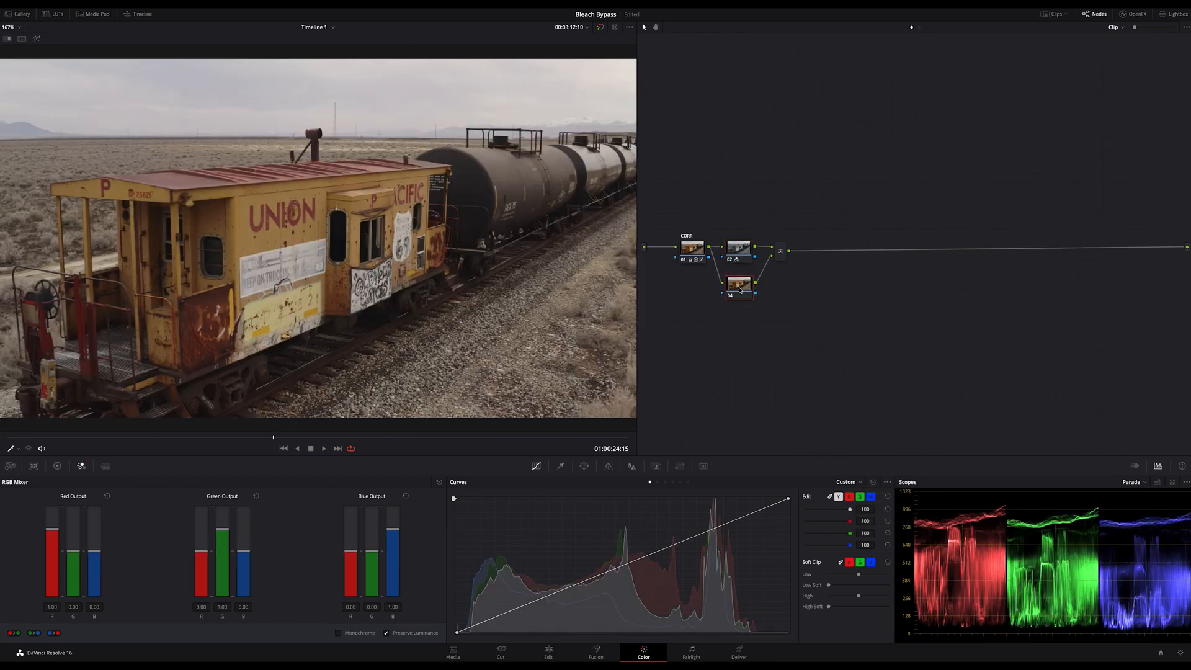
Give monochrome node 04 weights red -0.28, green 0.71, blue -0.45, then reselect node 02.
left_click(738, 248)
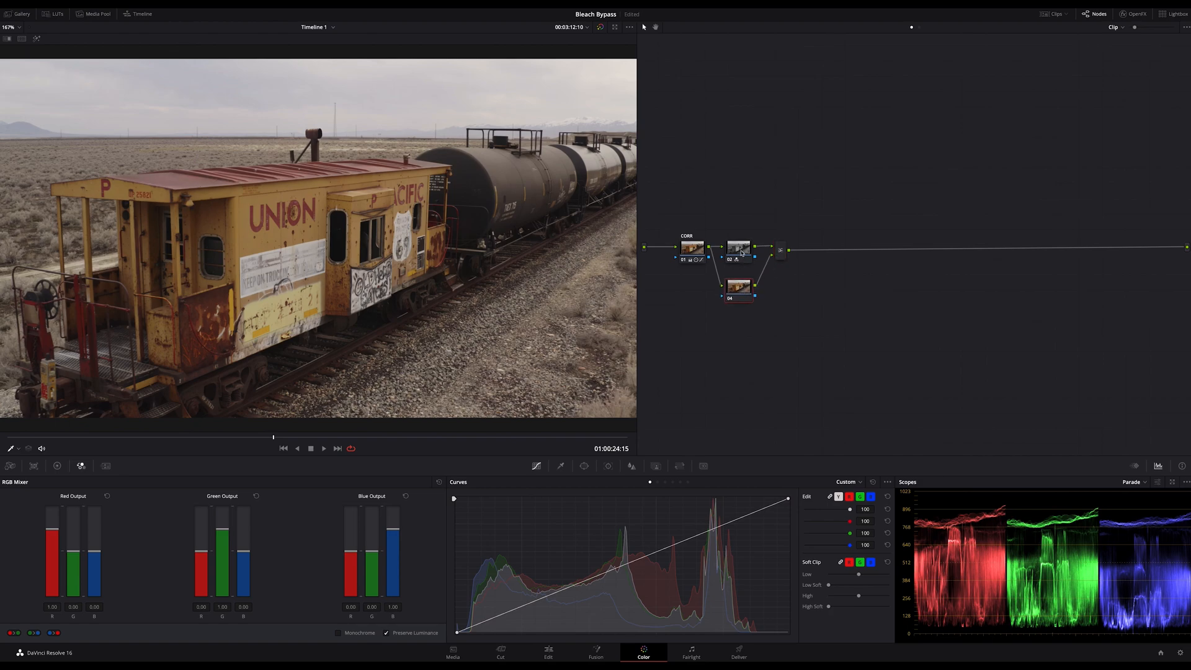
left_click(338, 633)
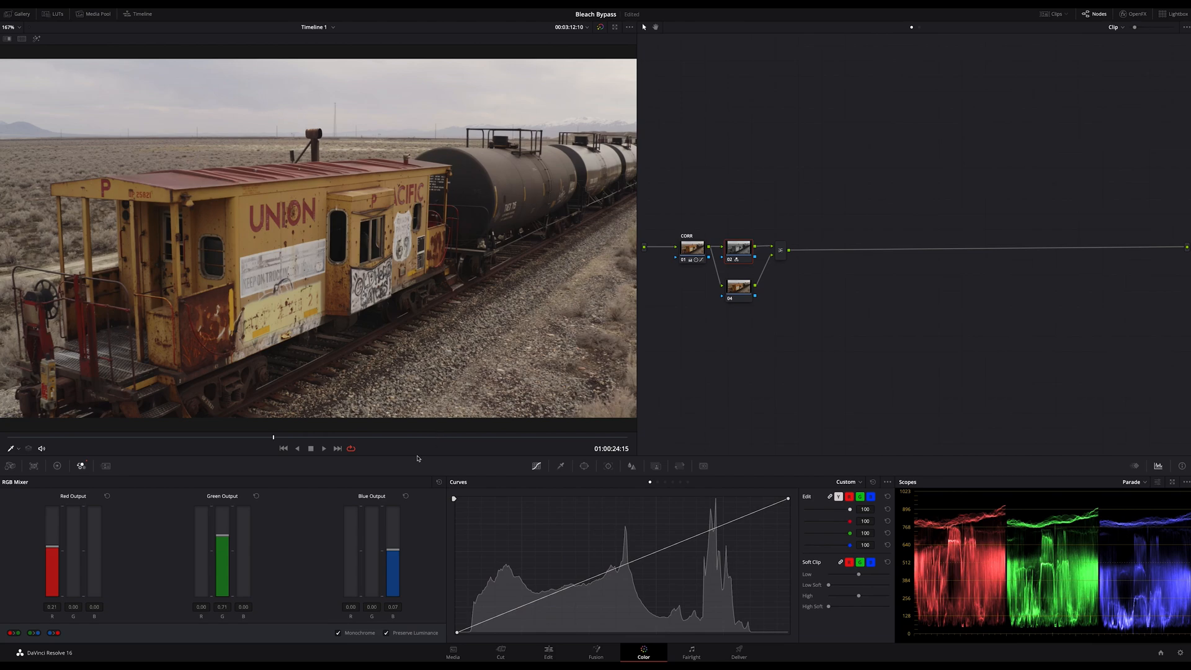
mouse_move(89, 527)
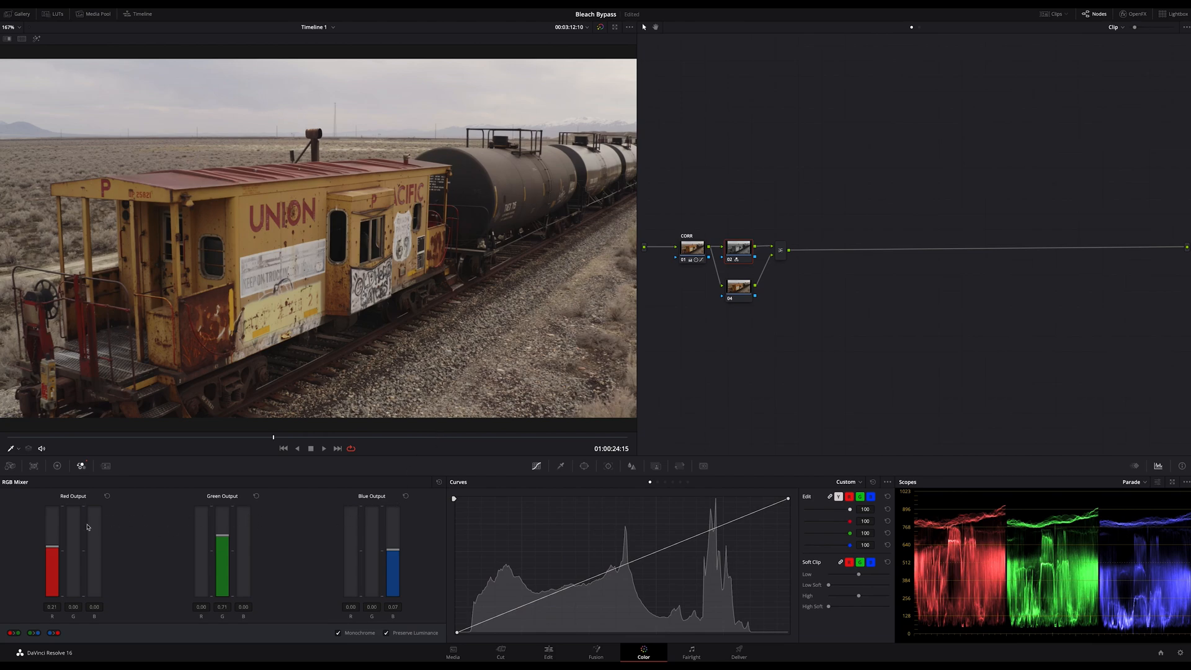
mouse_move(294, 527)
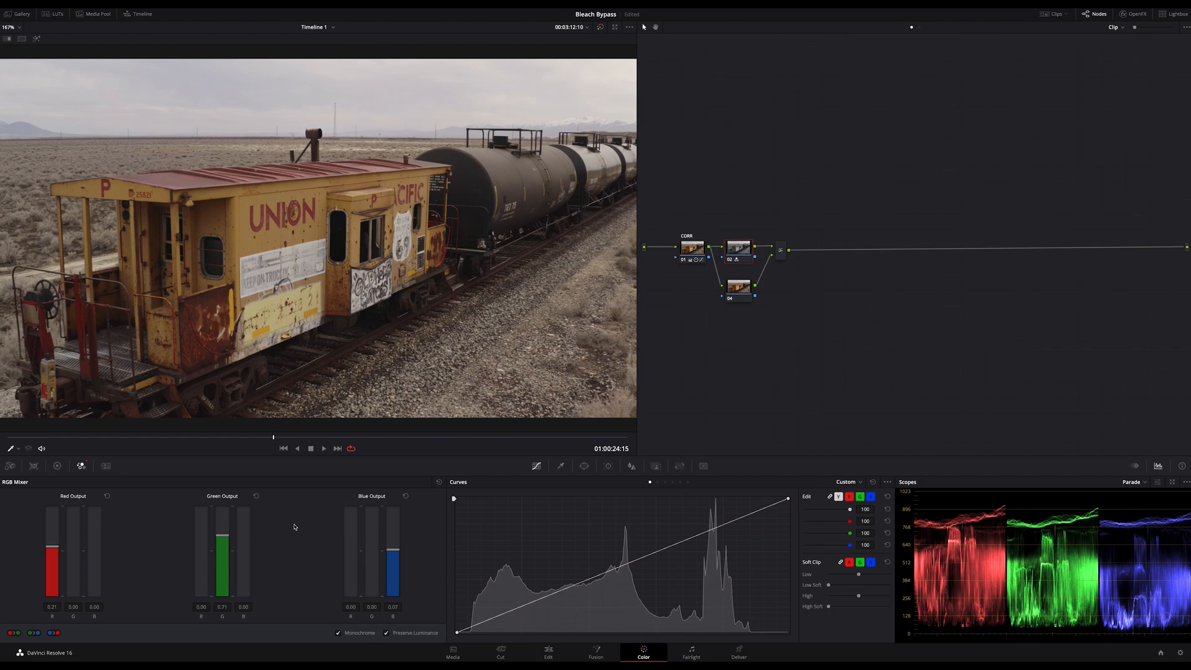
mouse_move(420, 534)
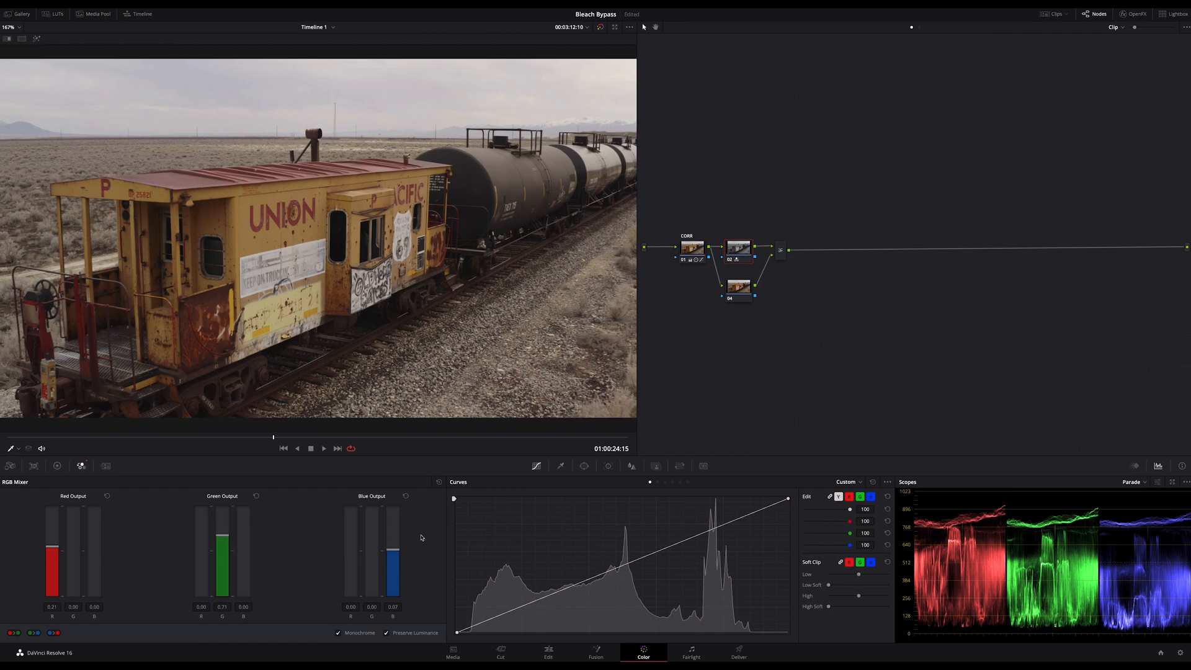
mouse_move(409, 549)
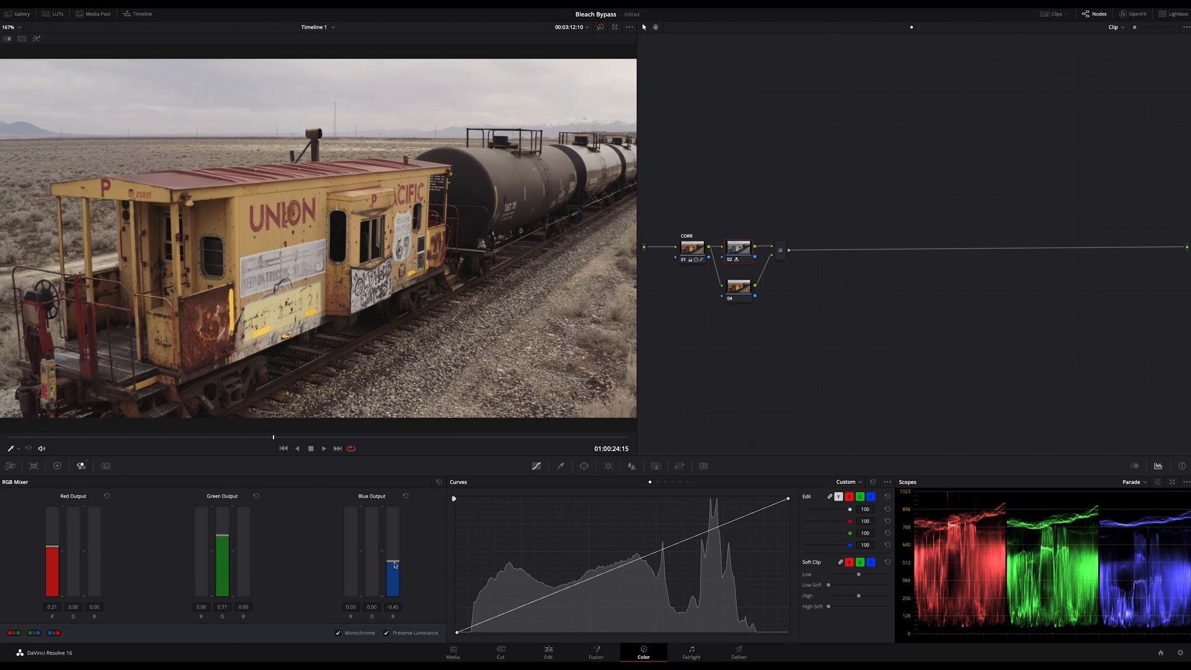
mouse_move(186, 554)
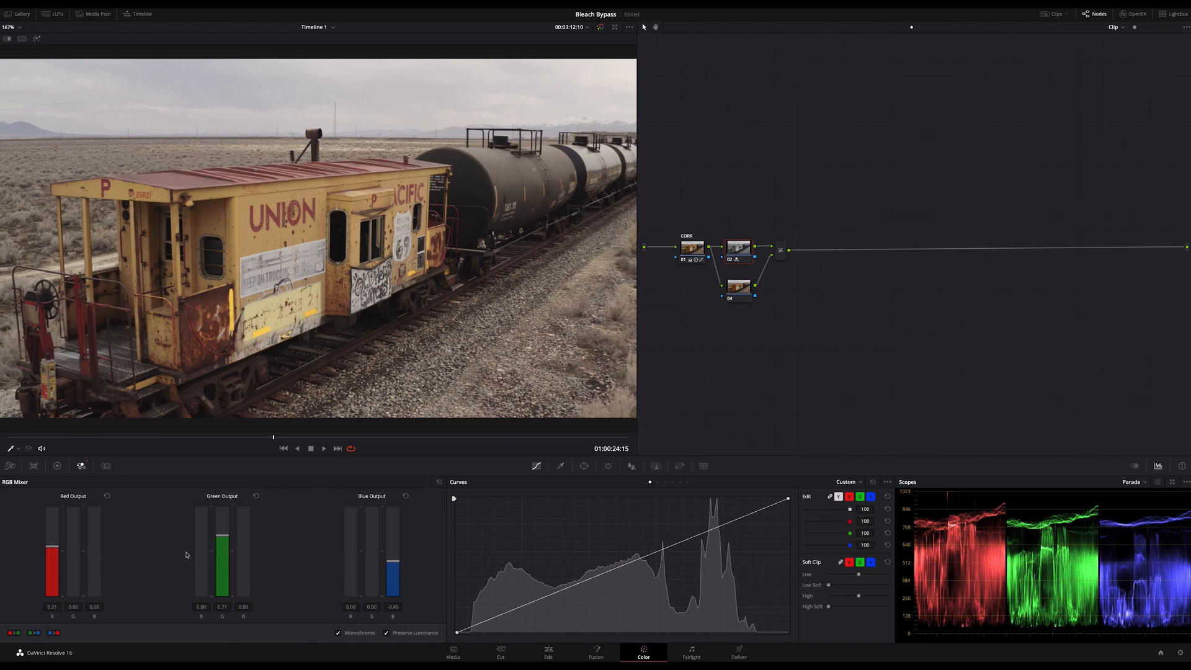
mouse_move(309, 558)
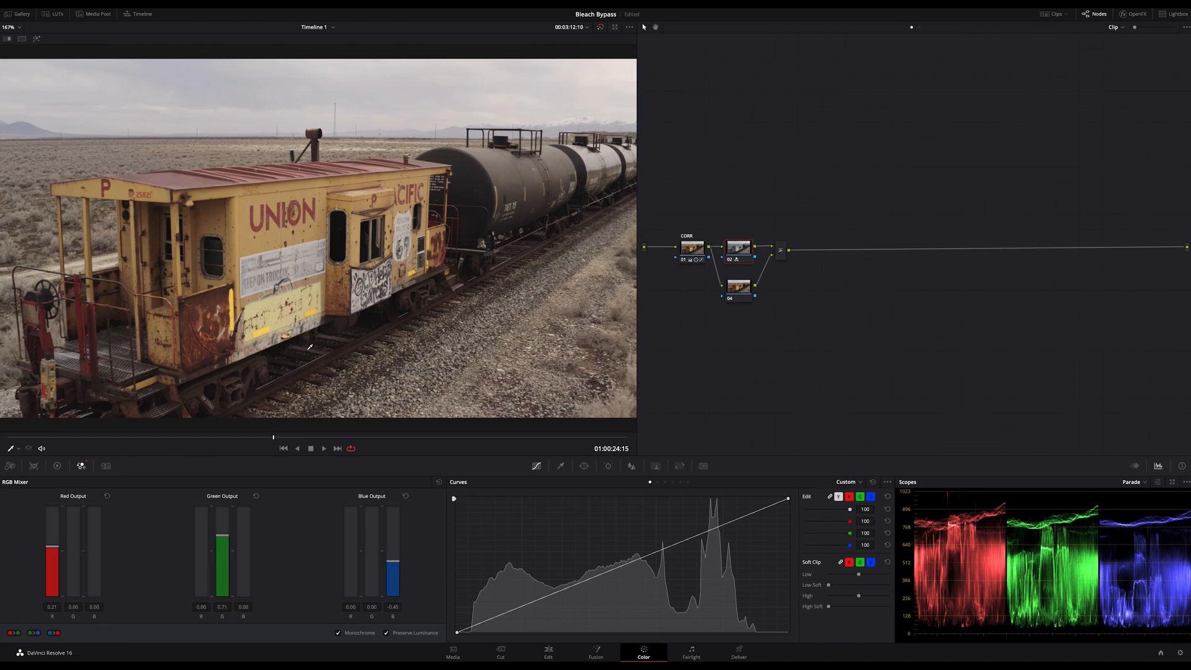
mouse_move(395, 561)
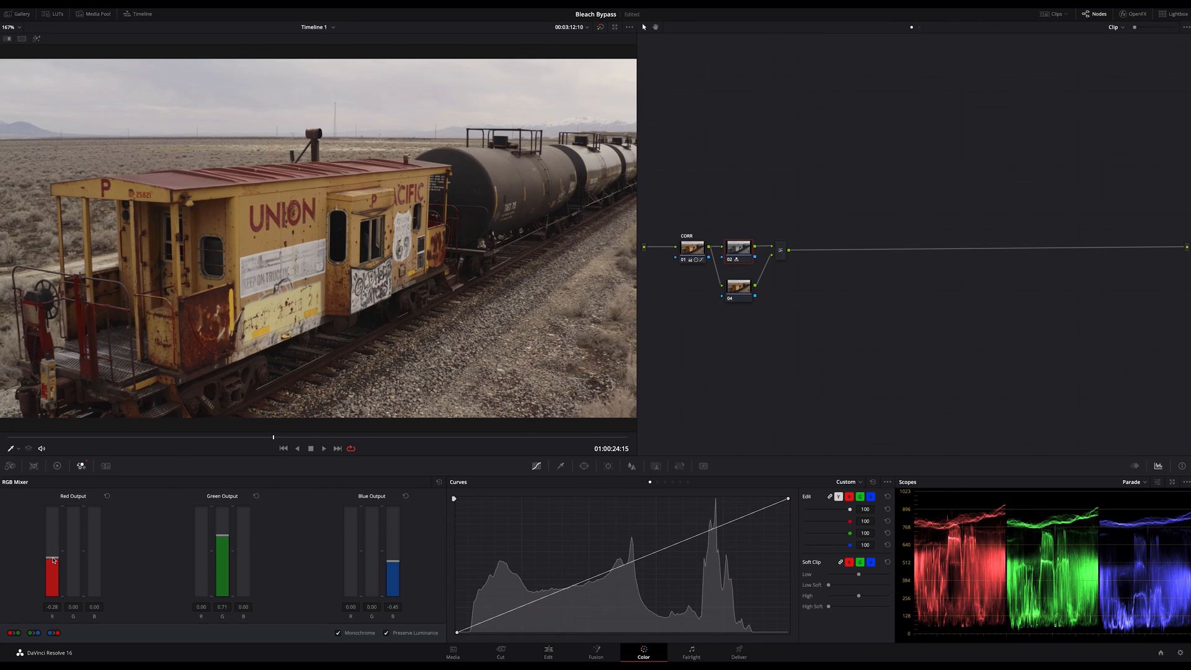
mouse_move(747, 274)
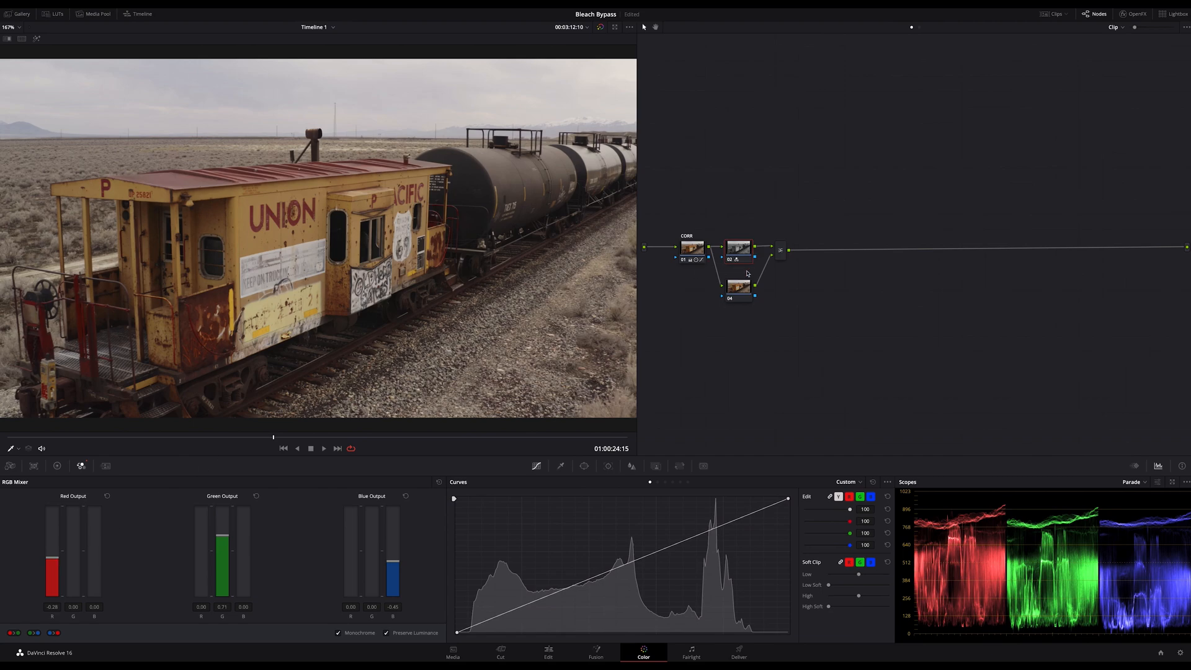
Add parallel nodes 05 and 07 after the first mixer, feeding node 07 from node 04.
left_click(780, 250)
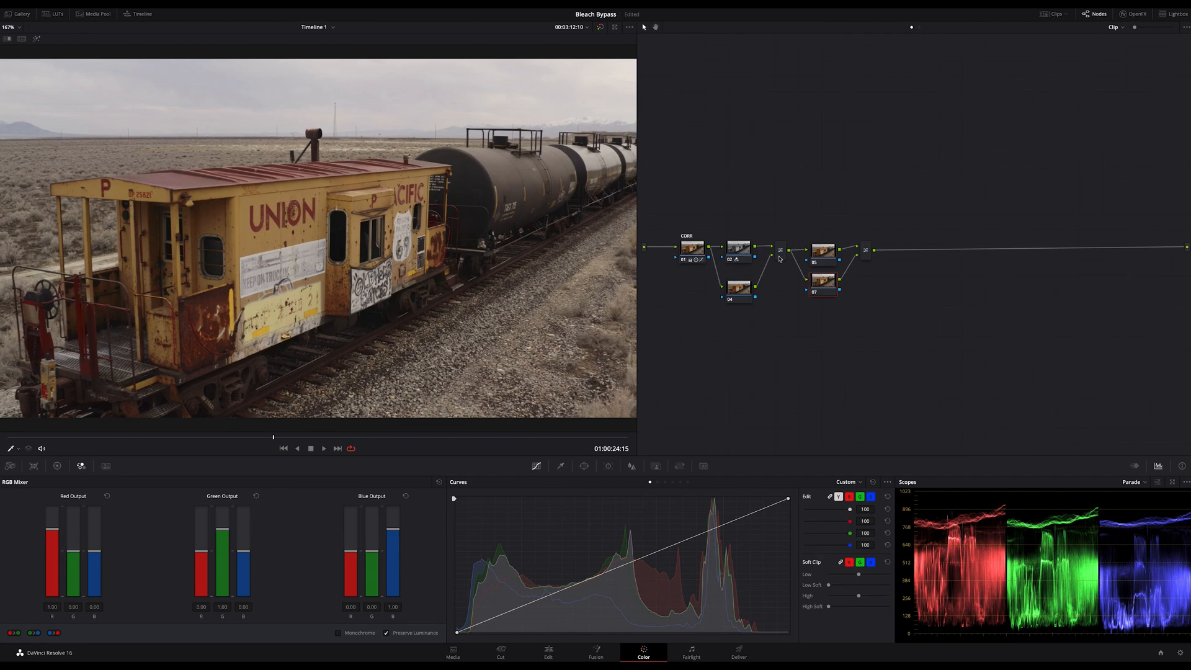
mouse_move(778, 260)
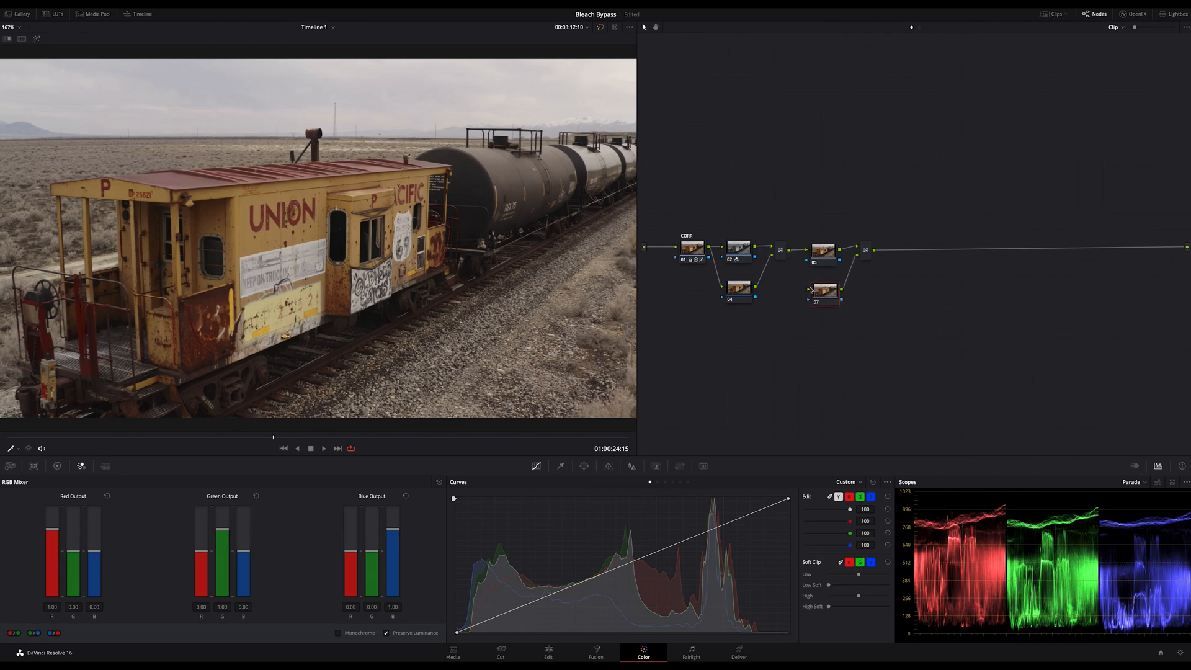
mouse_move(778, 290)
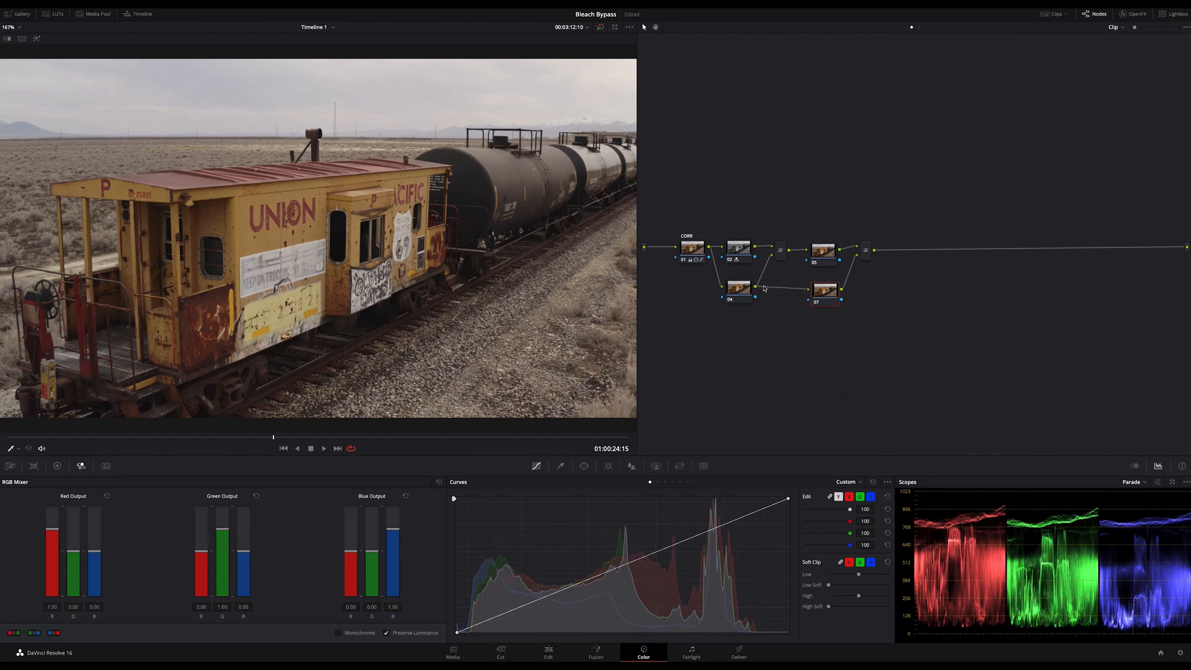
left_click(823, 251)
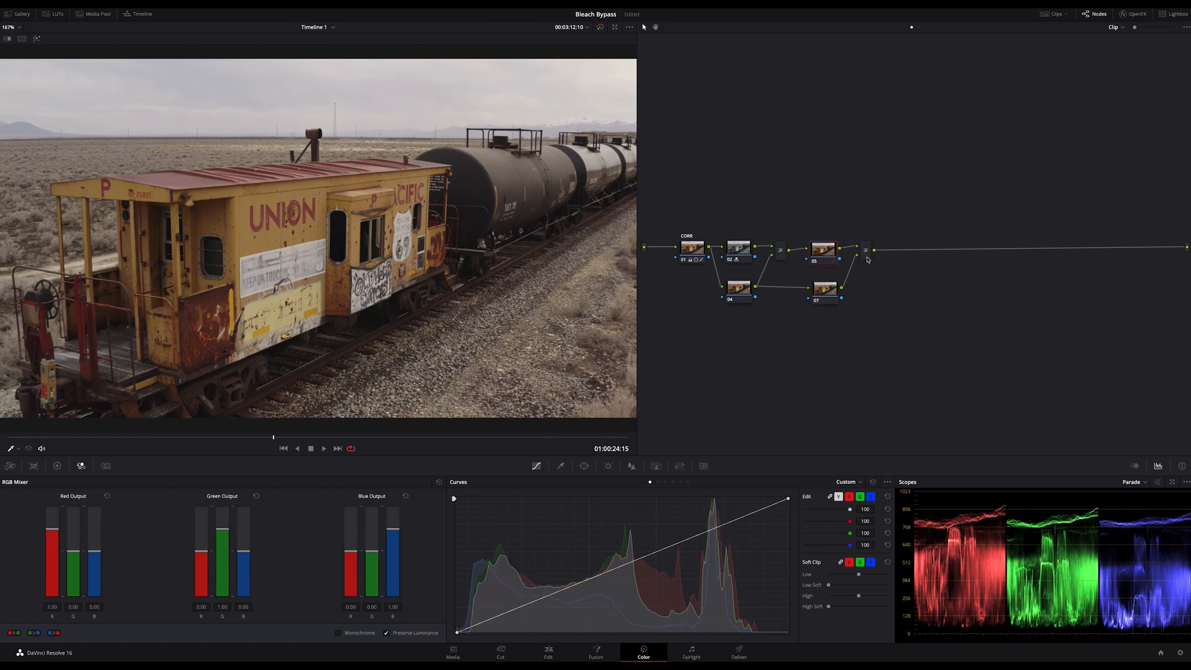
mouse_move(897, 282)
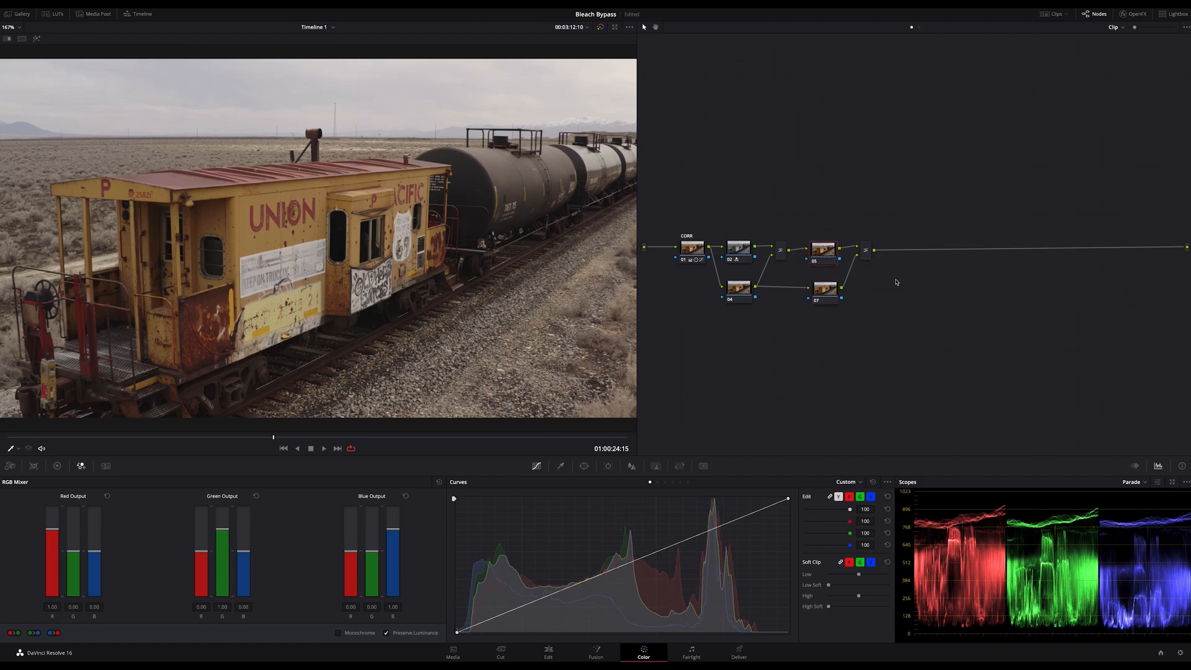
Switch the second layer mixer to a contrasty composite blend mode.
right_click(864, 249)
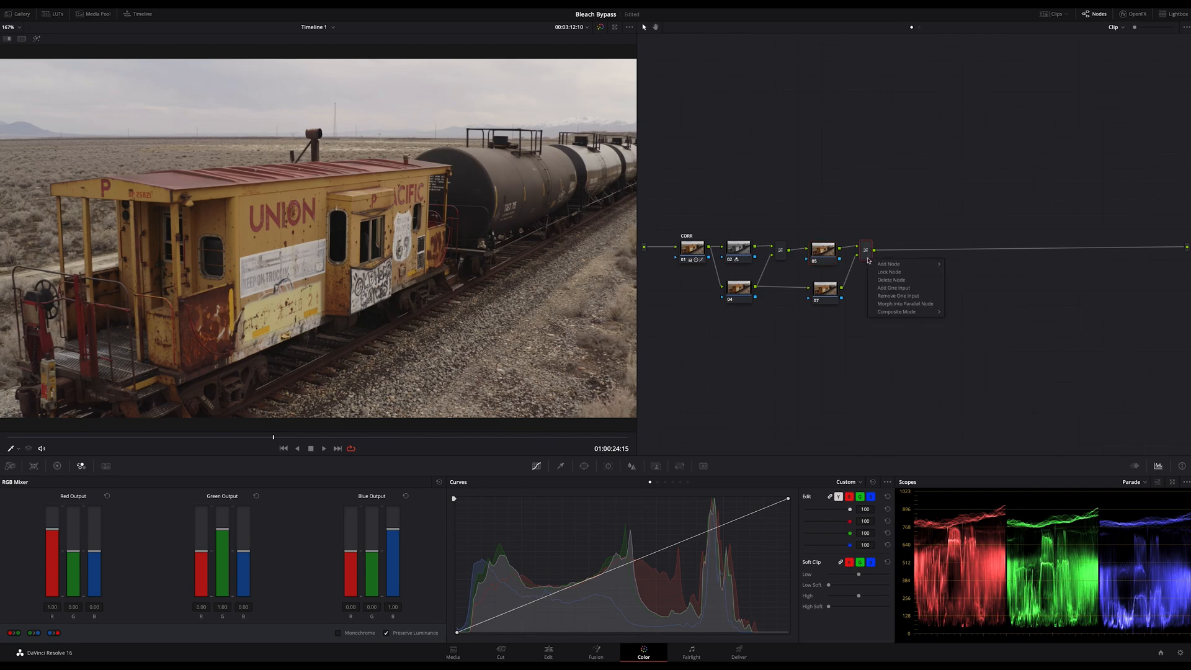
left_click(897, 312)
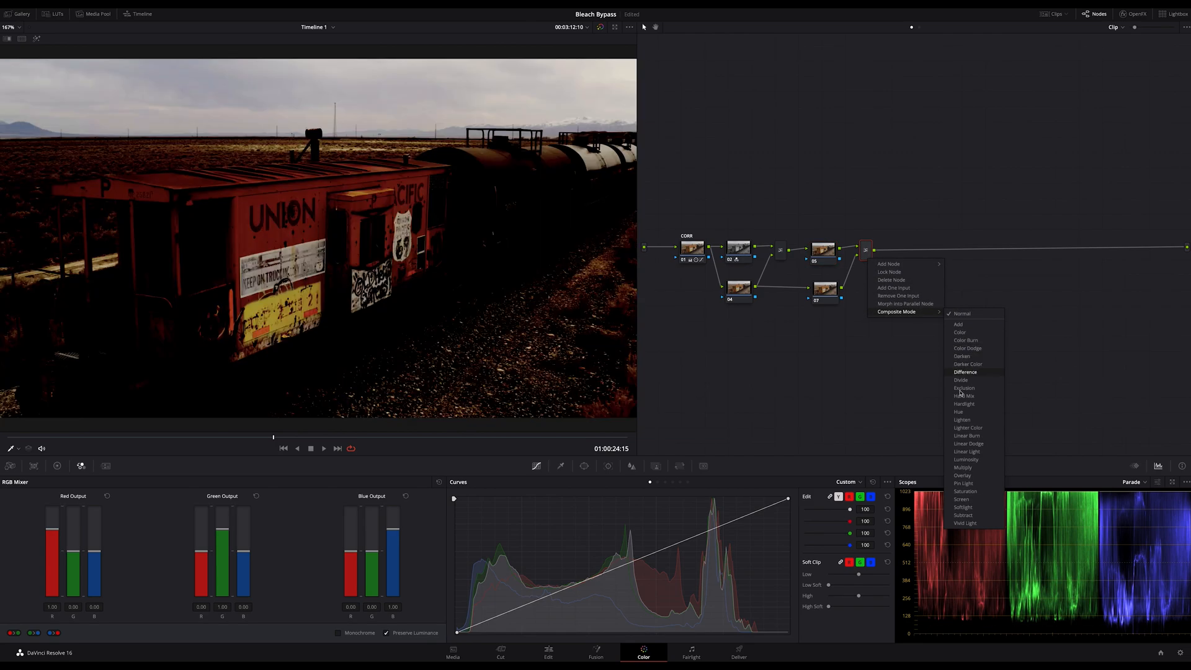
left_click(961, 313)
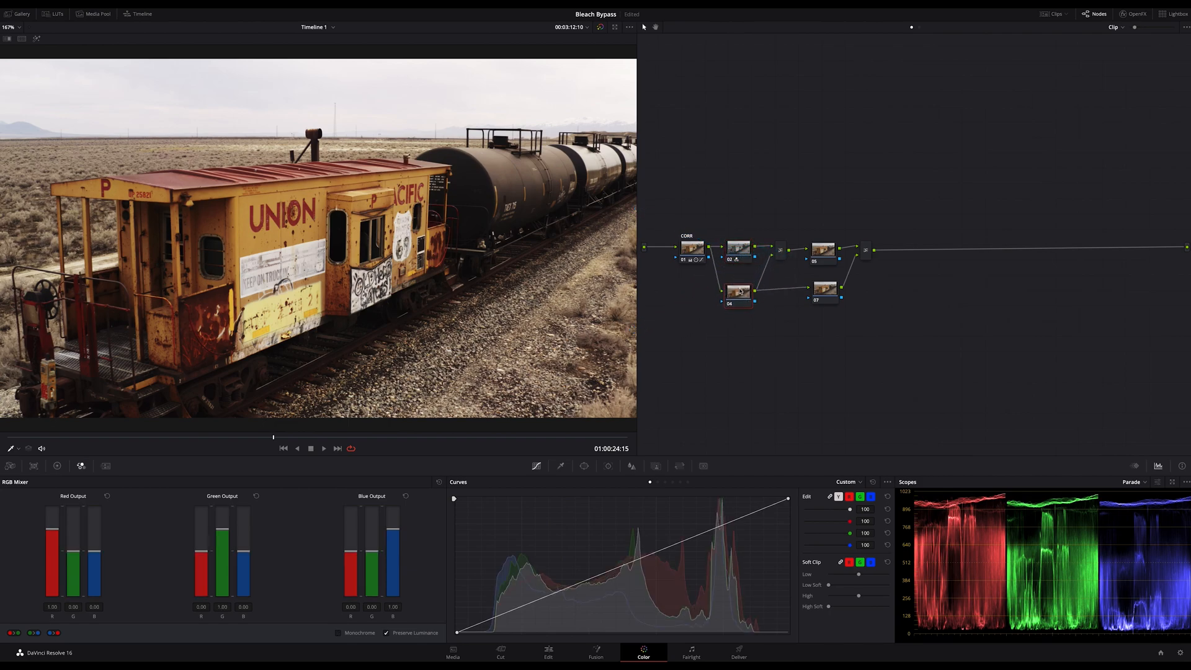
Apply a context-menu option to node 04 and adjust it in the Color Wheels panel.
right_click(735, 292)
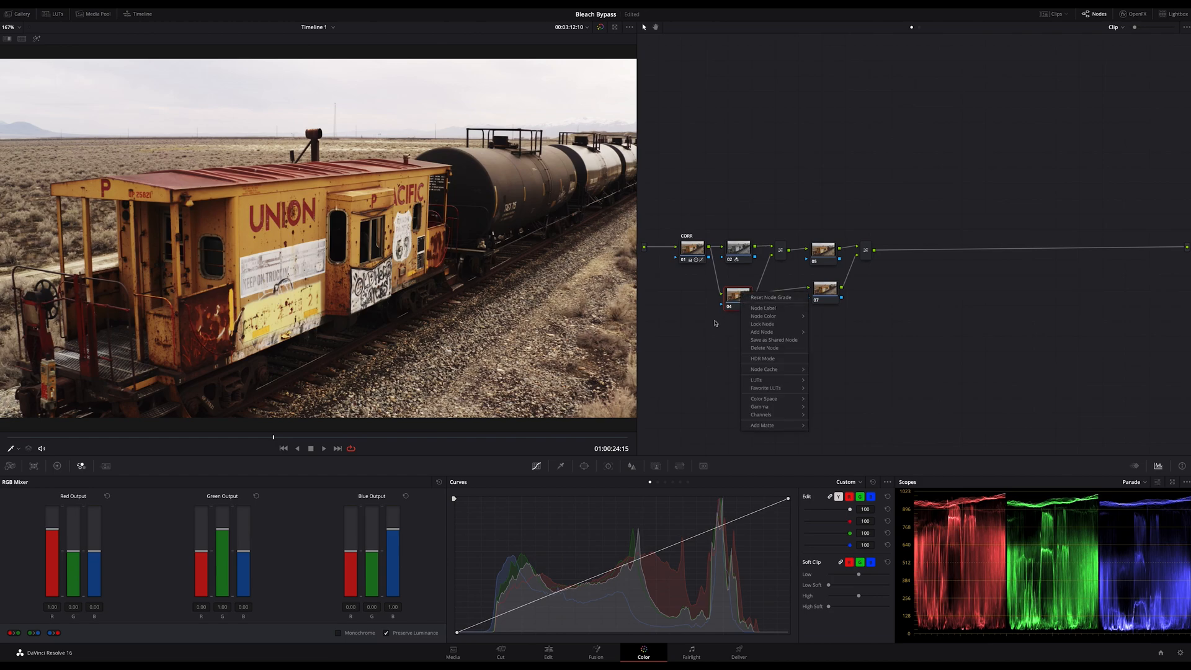
left_click(735, 294)
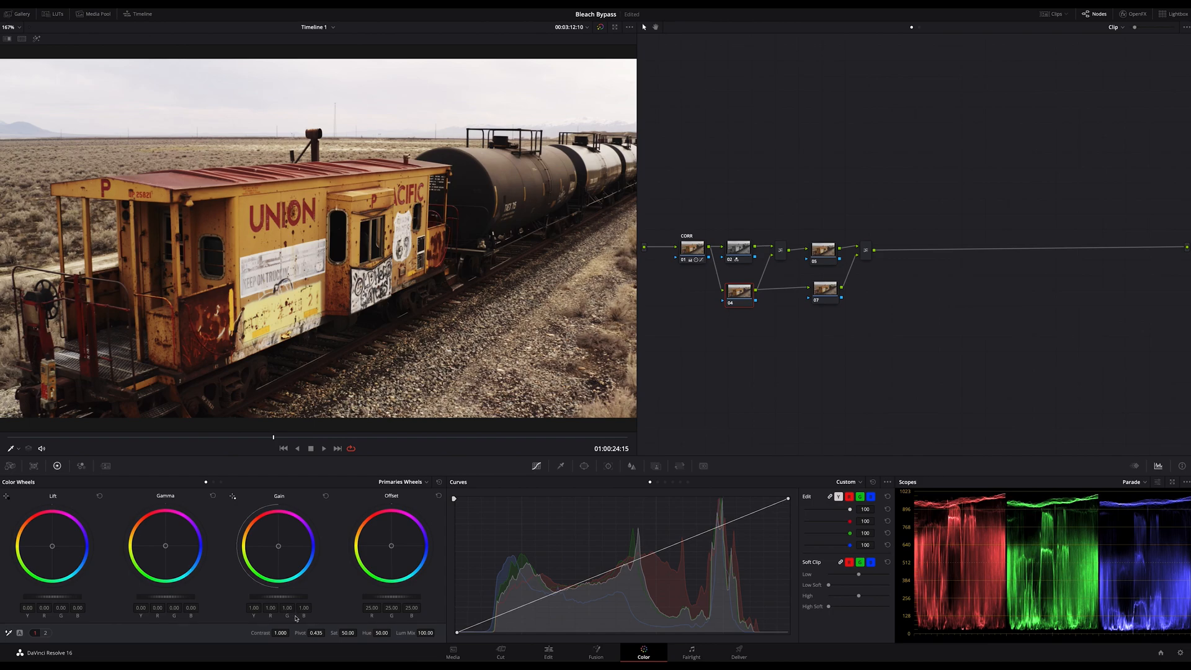
left_click(45, 632)
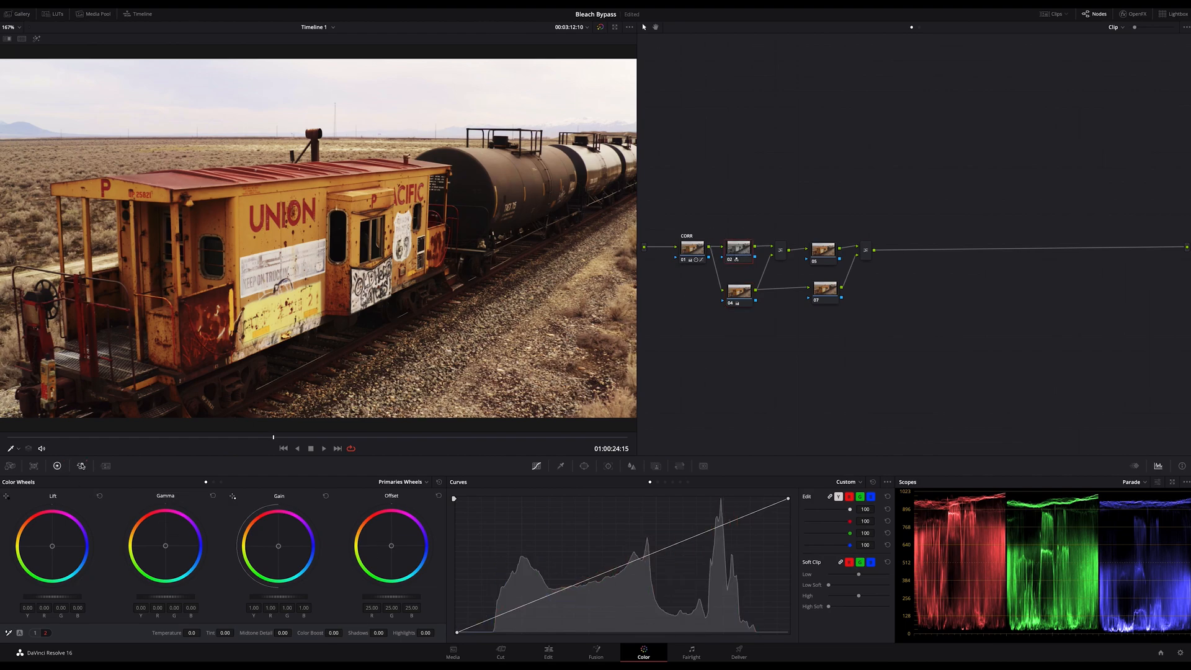
Return to the RGB Mixer and preview a later frame showing the receding tanker train.
left_click(81, 466)
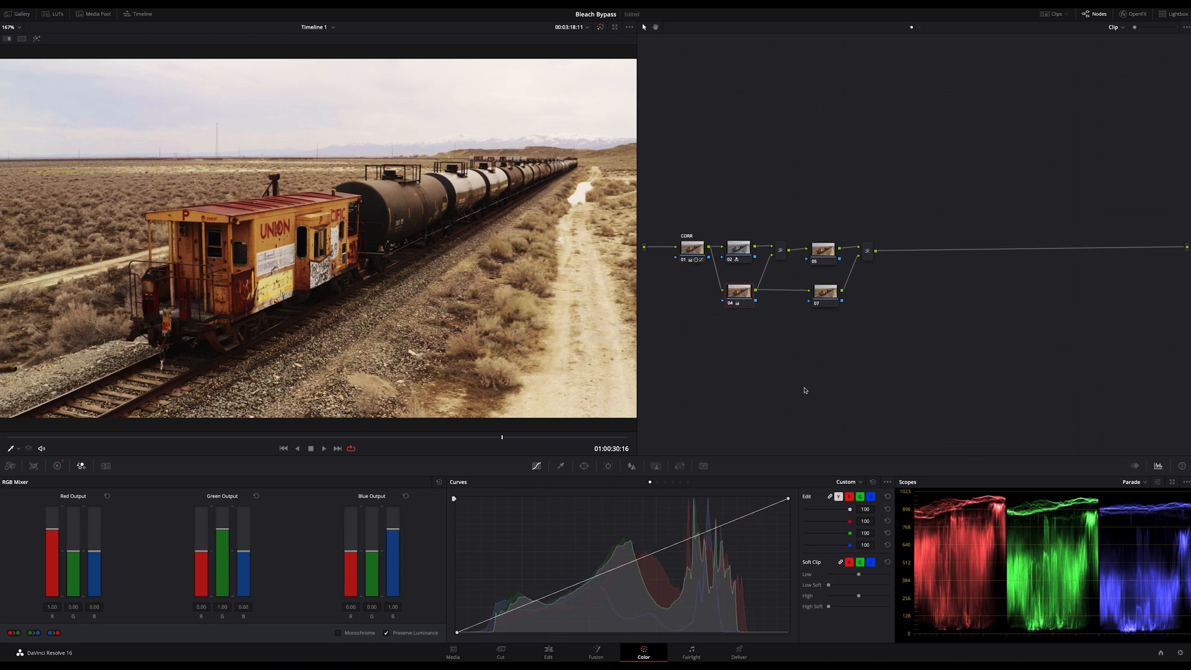
mouse_move(853, 373)
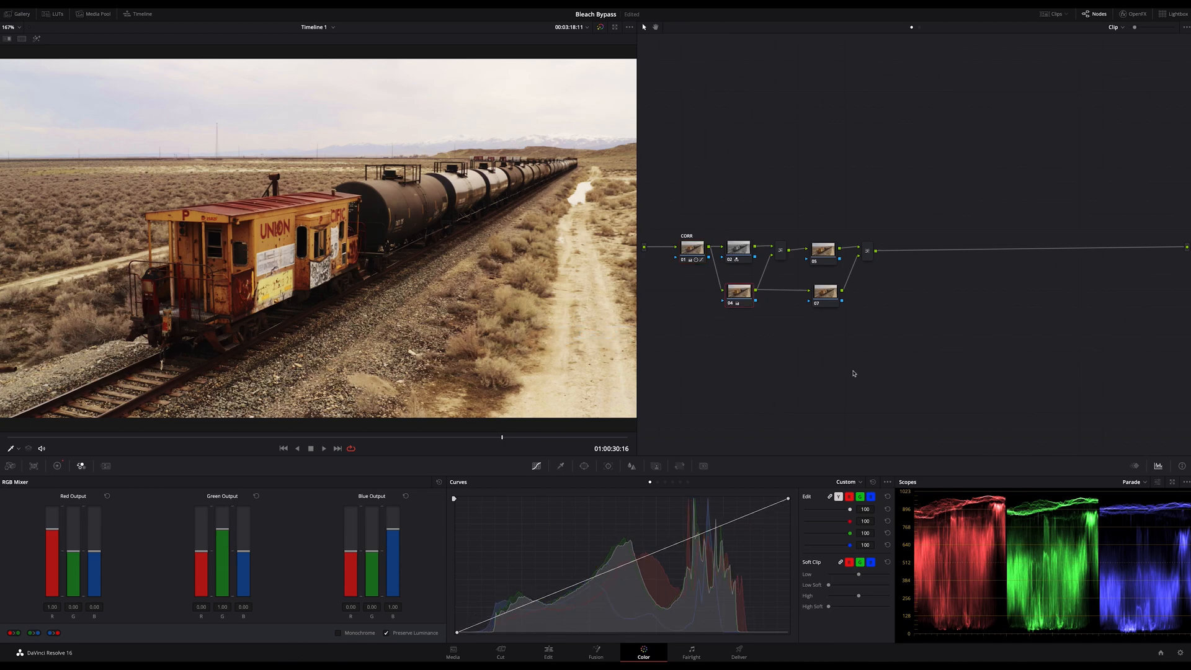